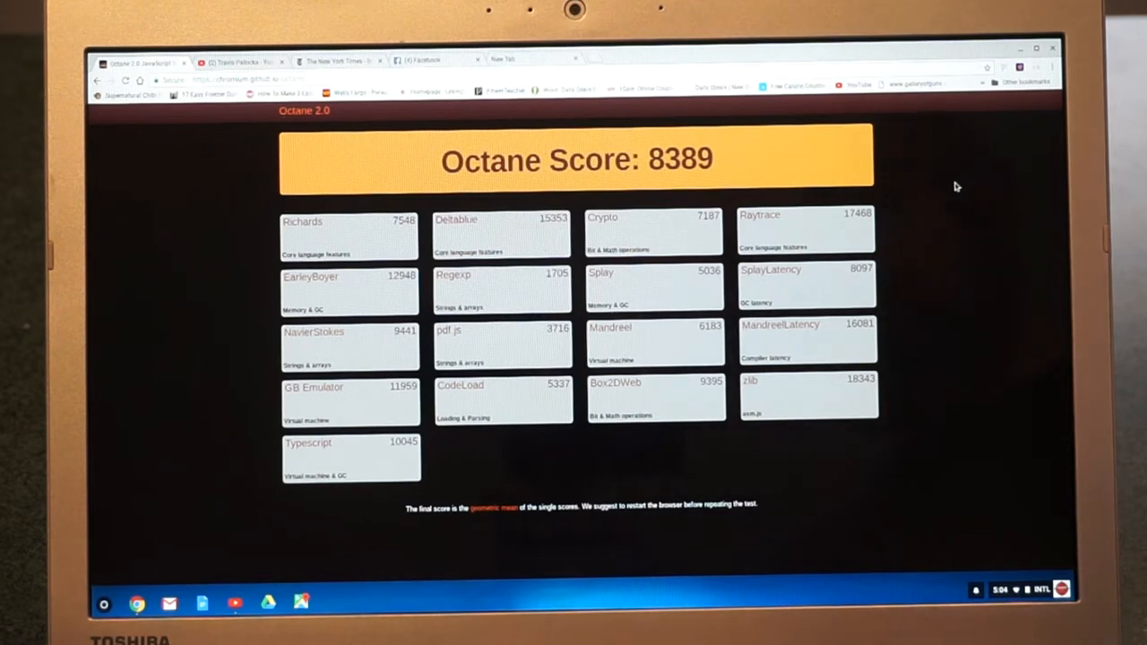
mouse_move(823, 104)
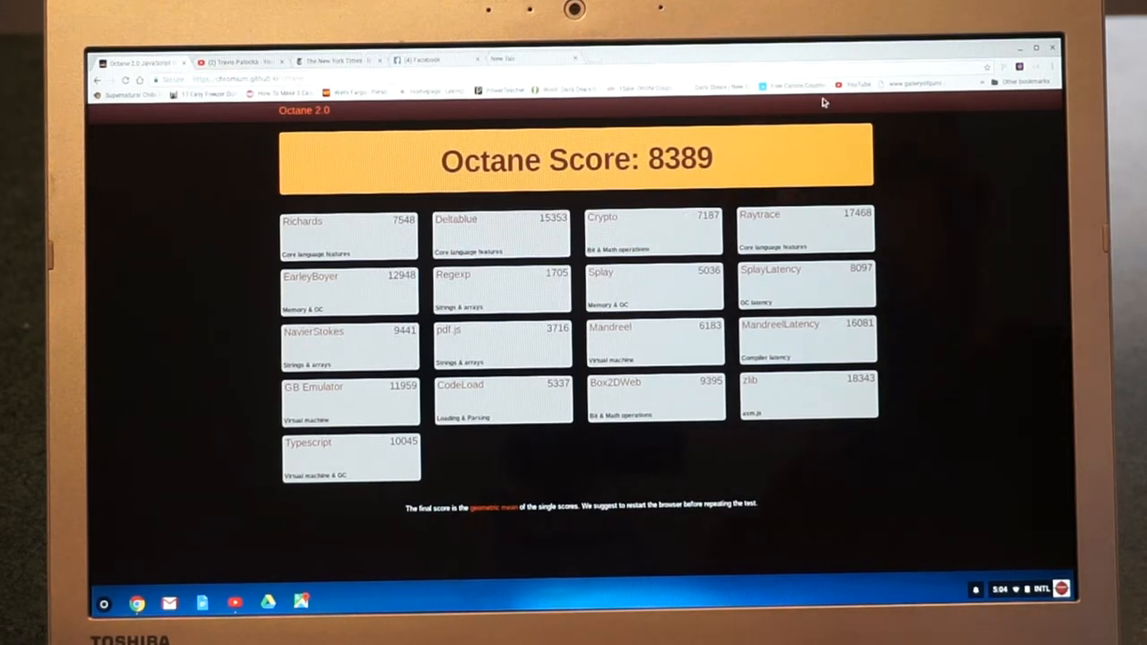
Switch from the 8389 Octane score to the 2010 MacBook review video tab.
click(238, 60)
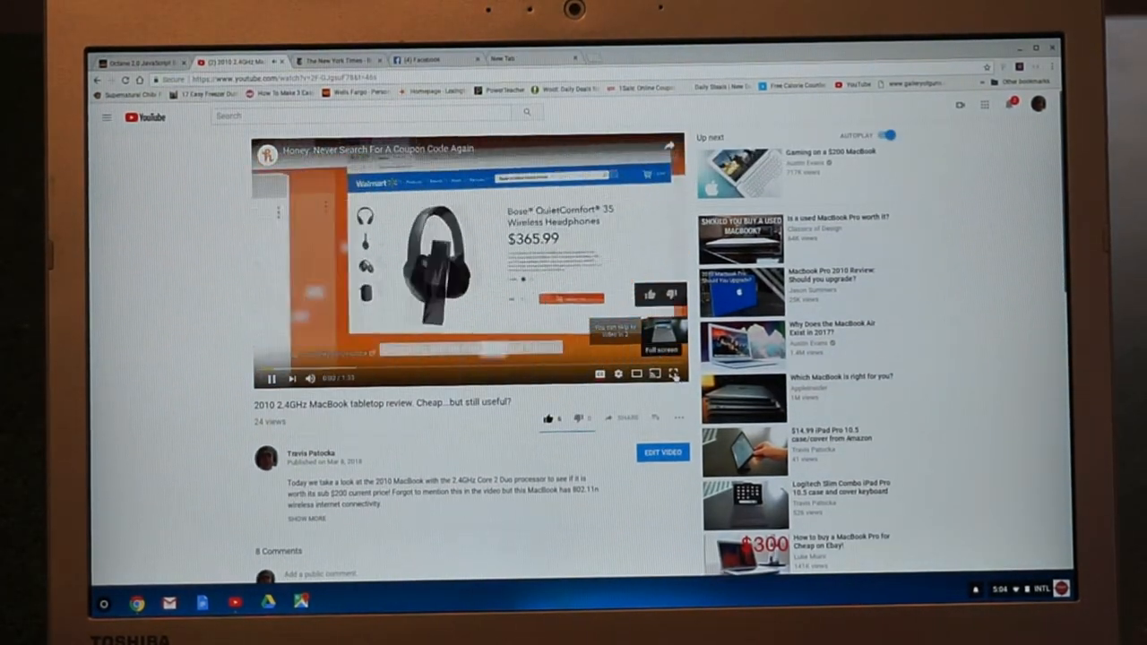
Play the 2010 MacBook review past its ad to the review footage.
click(674, 374)
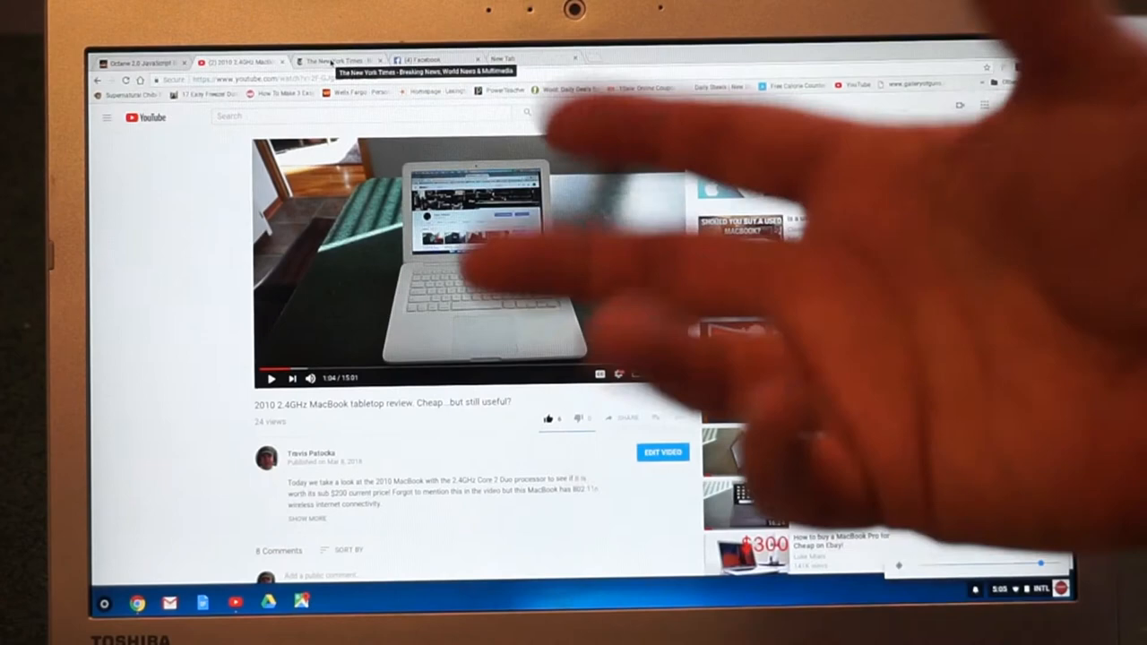
Scroll the New York Times homepage down to World, Business Day and Opinion listings.
click(336, 60)
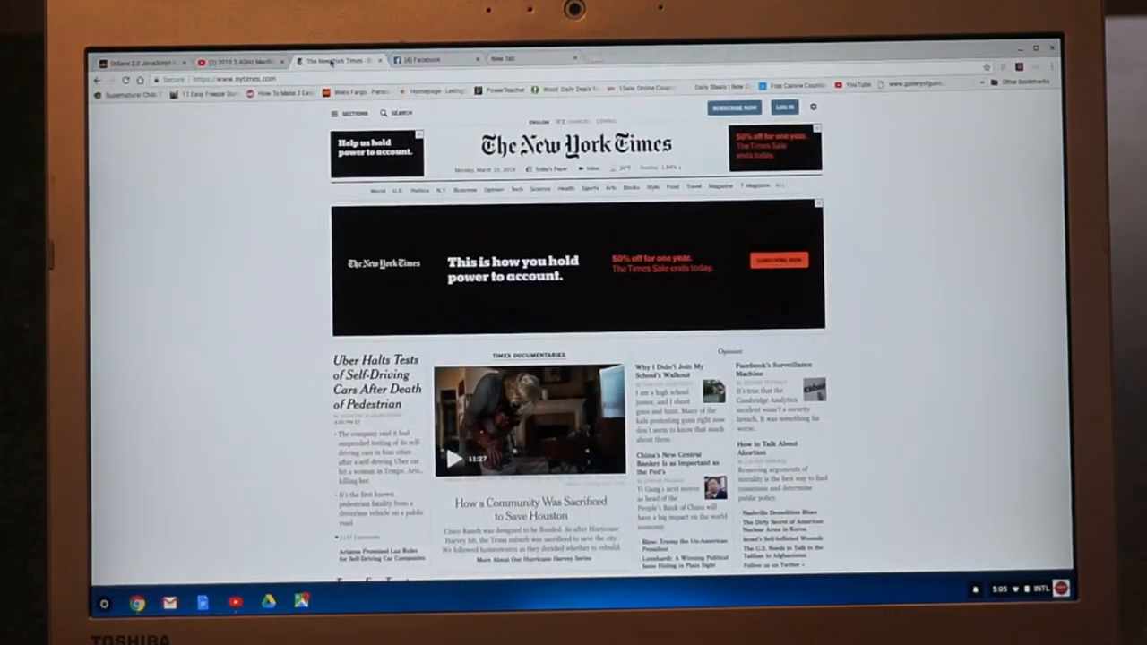
scroll(down, 3)
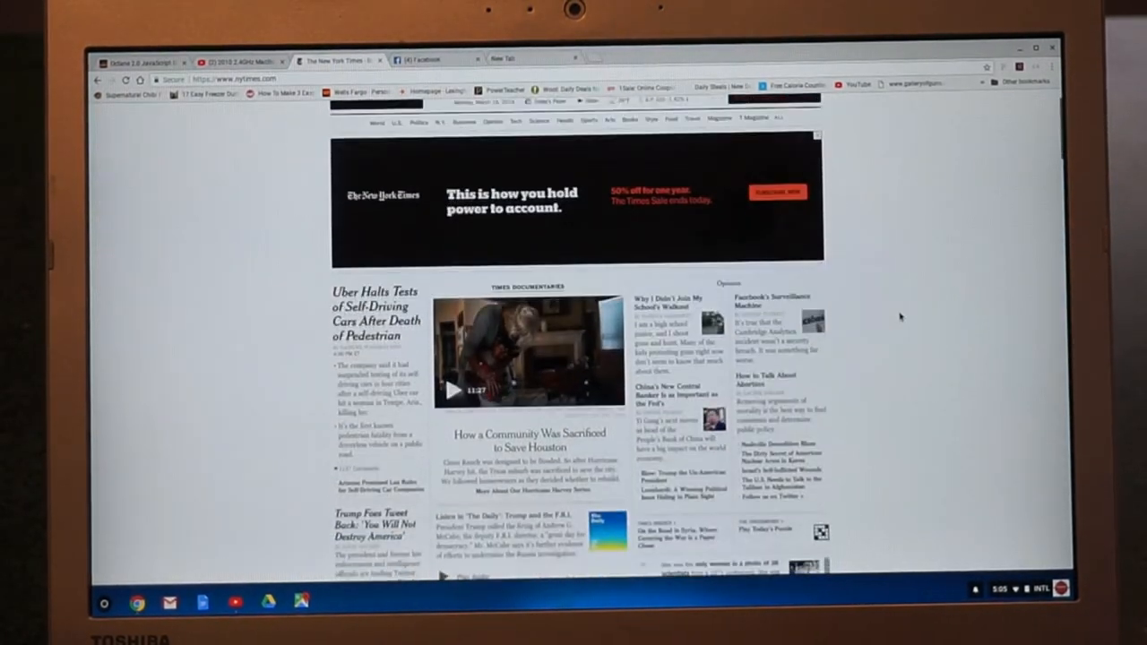
scroll(down, 3)
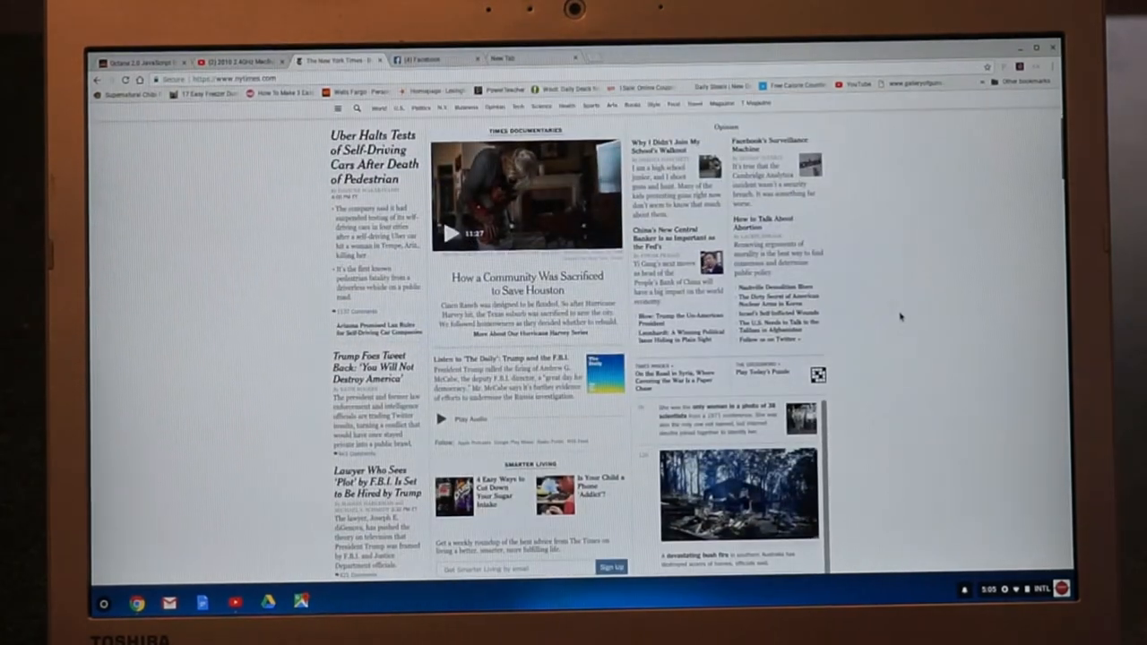
scroll(down, 3)
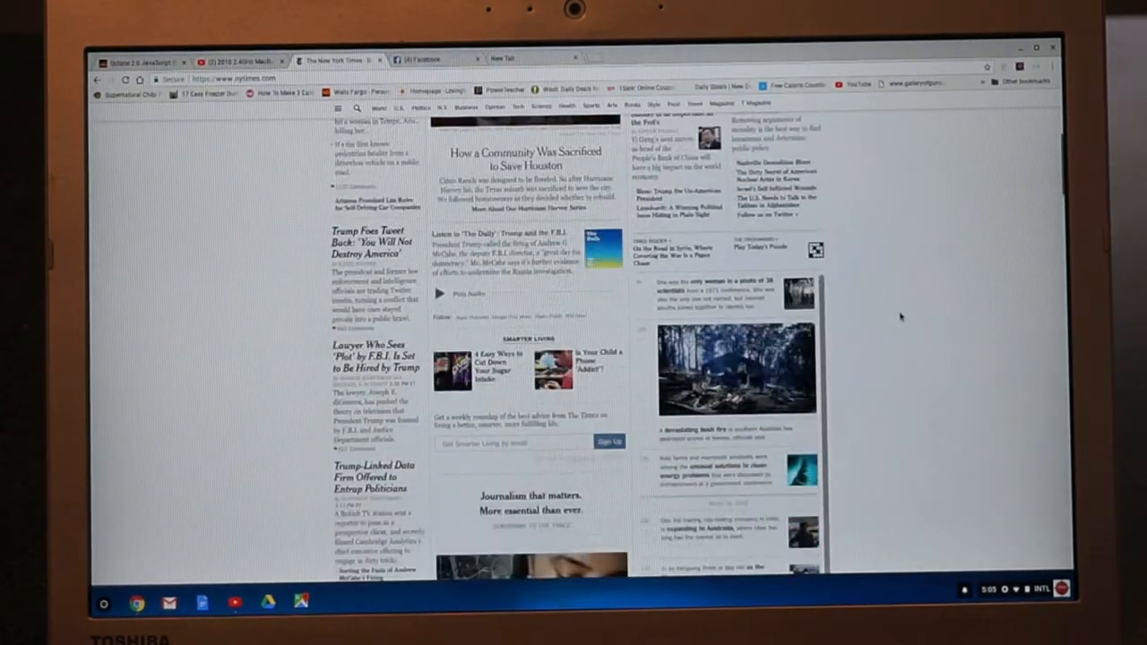
scroll(down, 3)
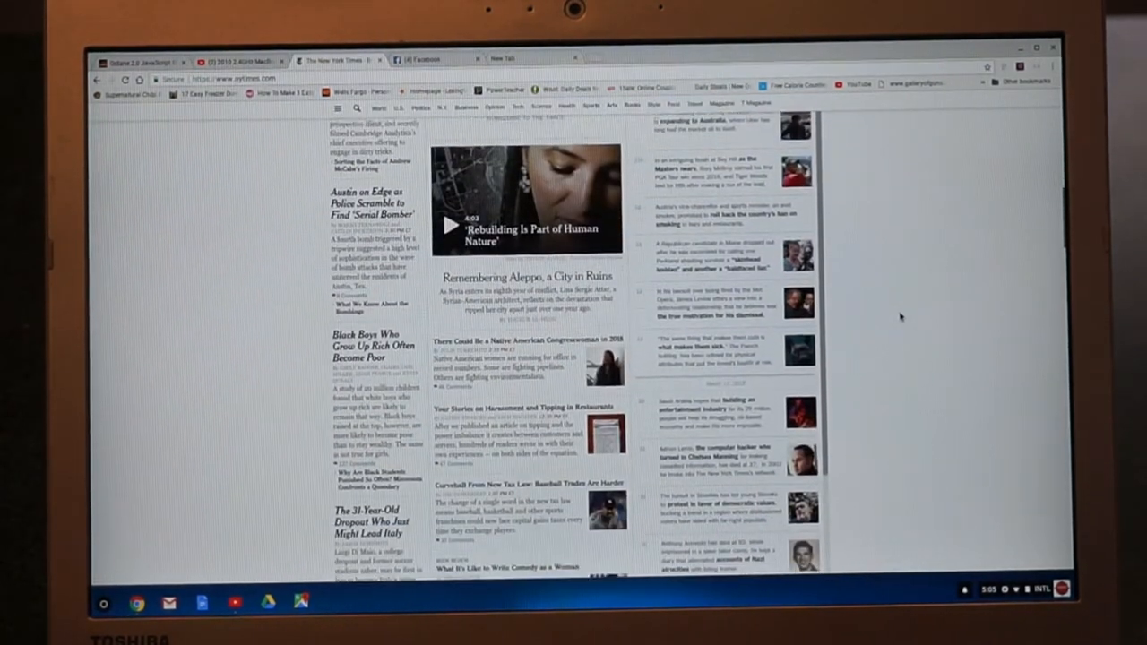
scroll(down, 3)
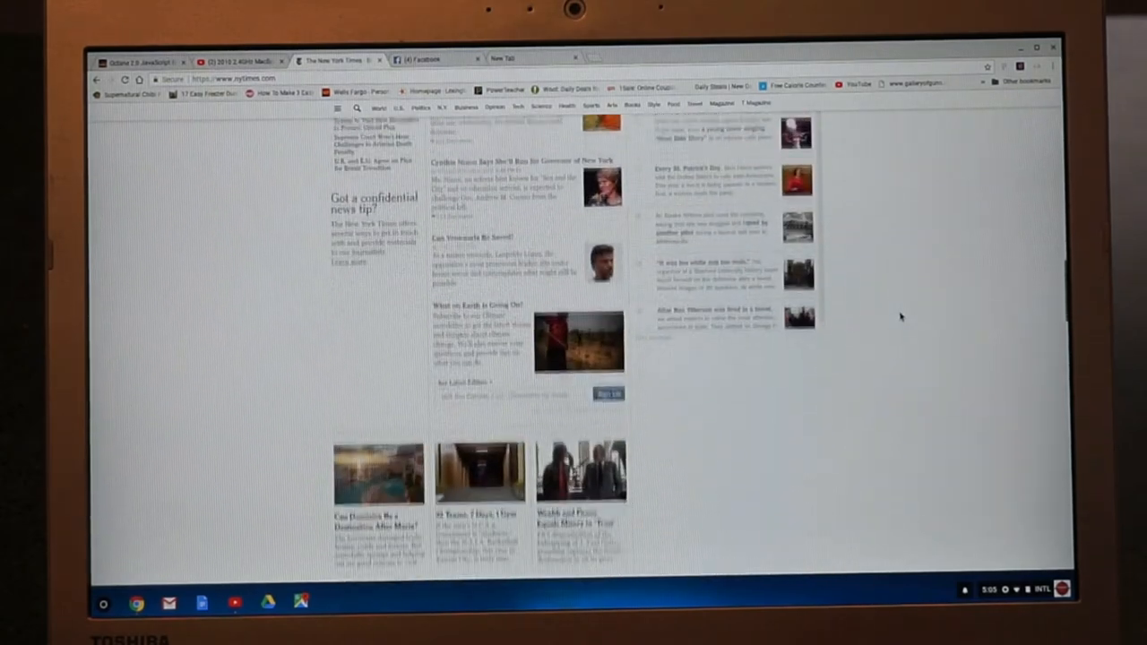
scroll(down, 3)
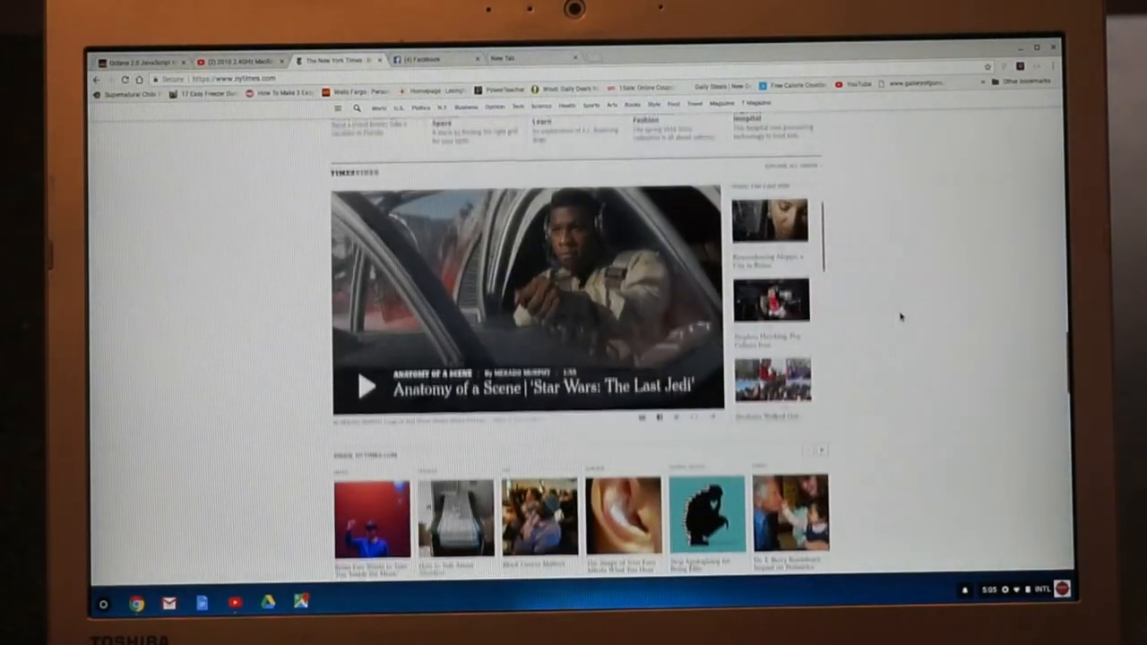
scroll(down, 3)
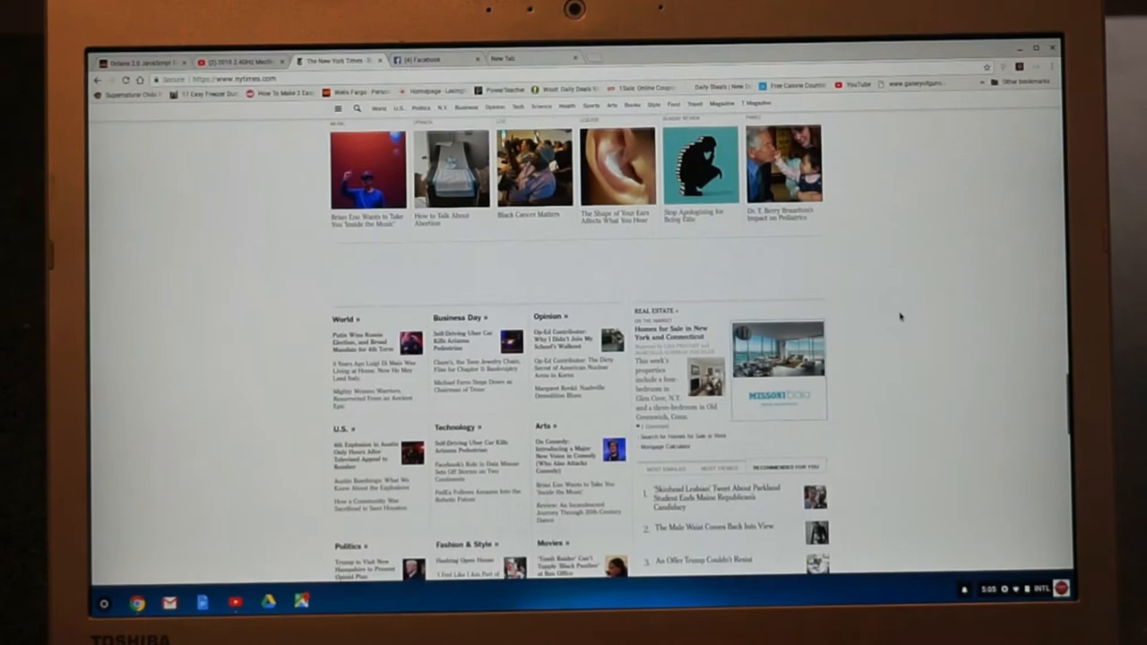
scroll(down, 3)
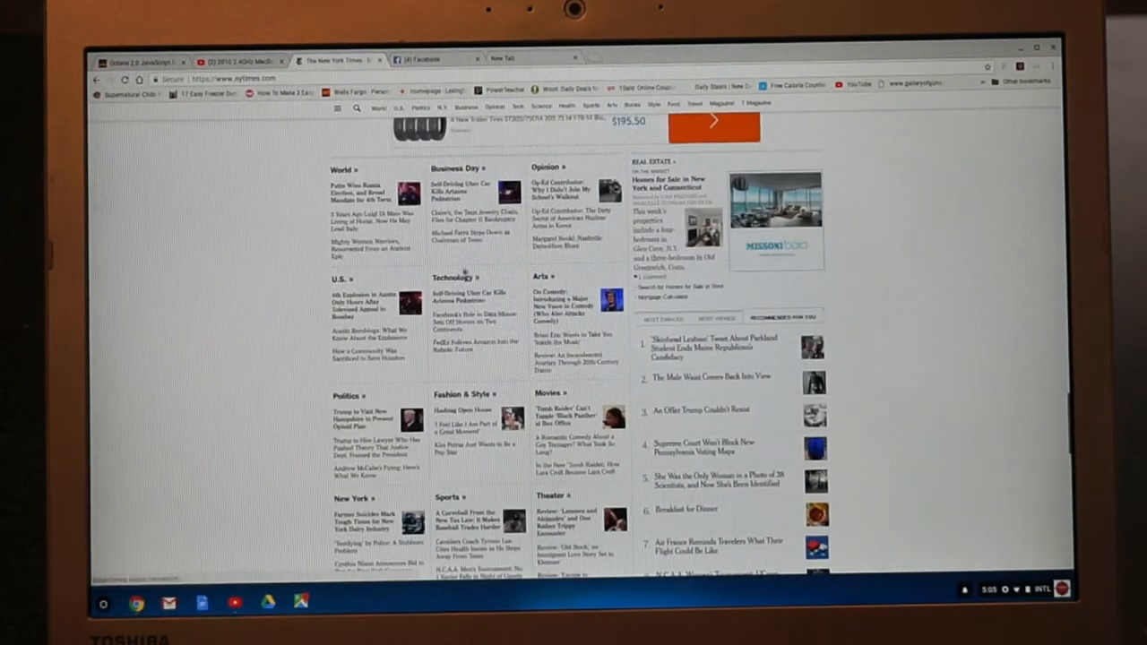
click(455, 278)
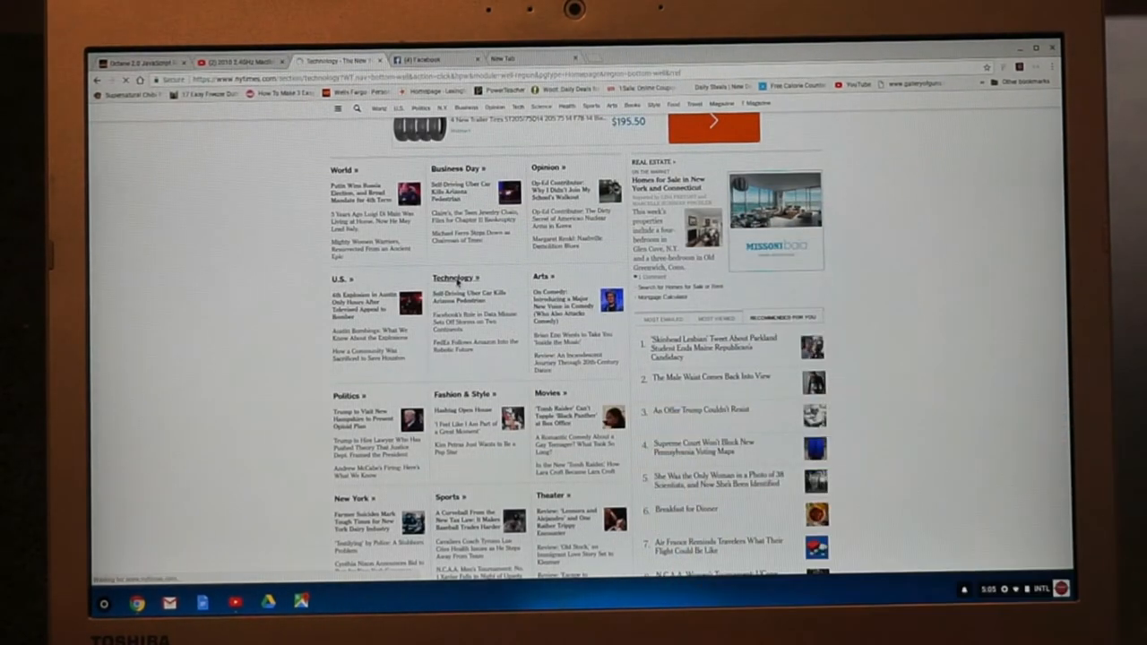
click(452, 278)
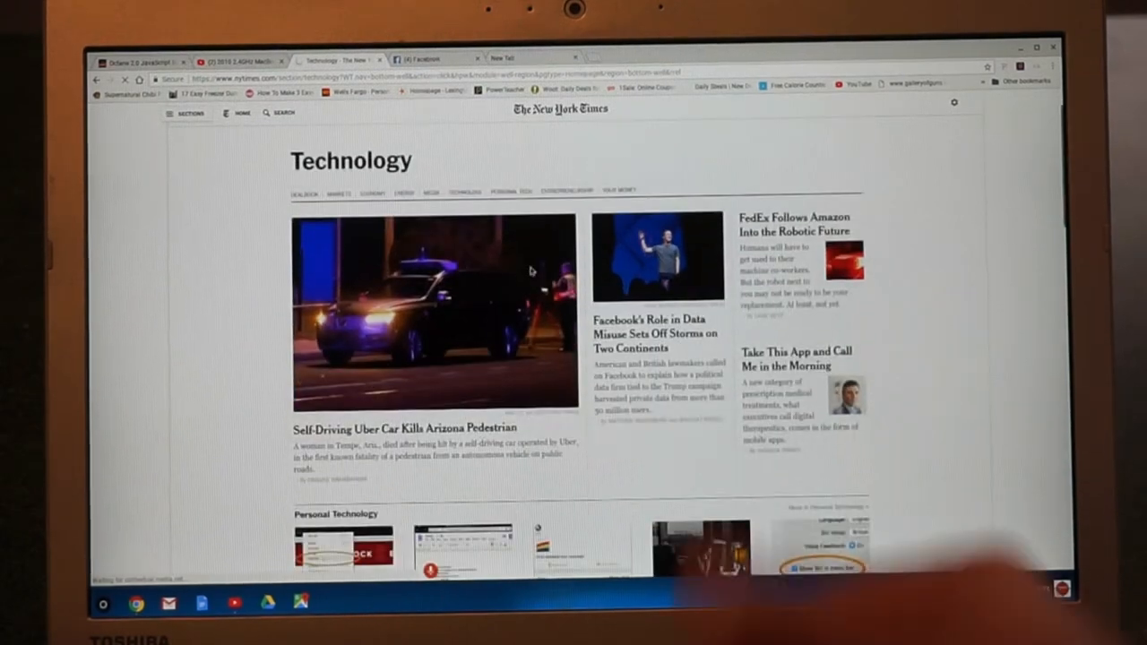
scroll(down, 3)
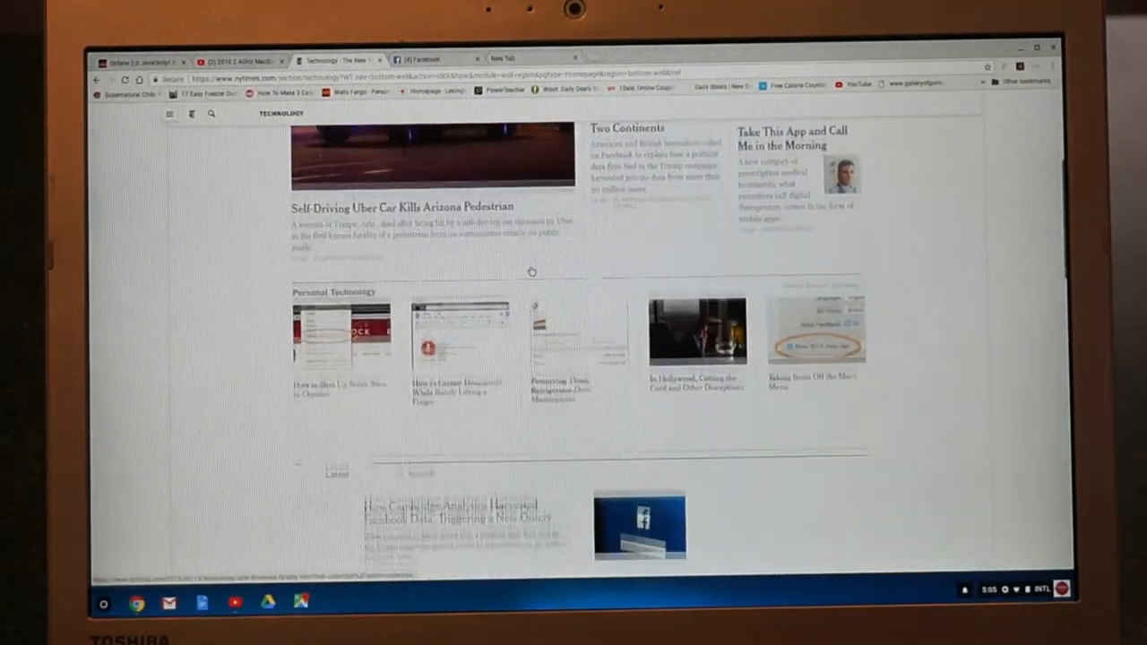
scroll(down, 3)
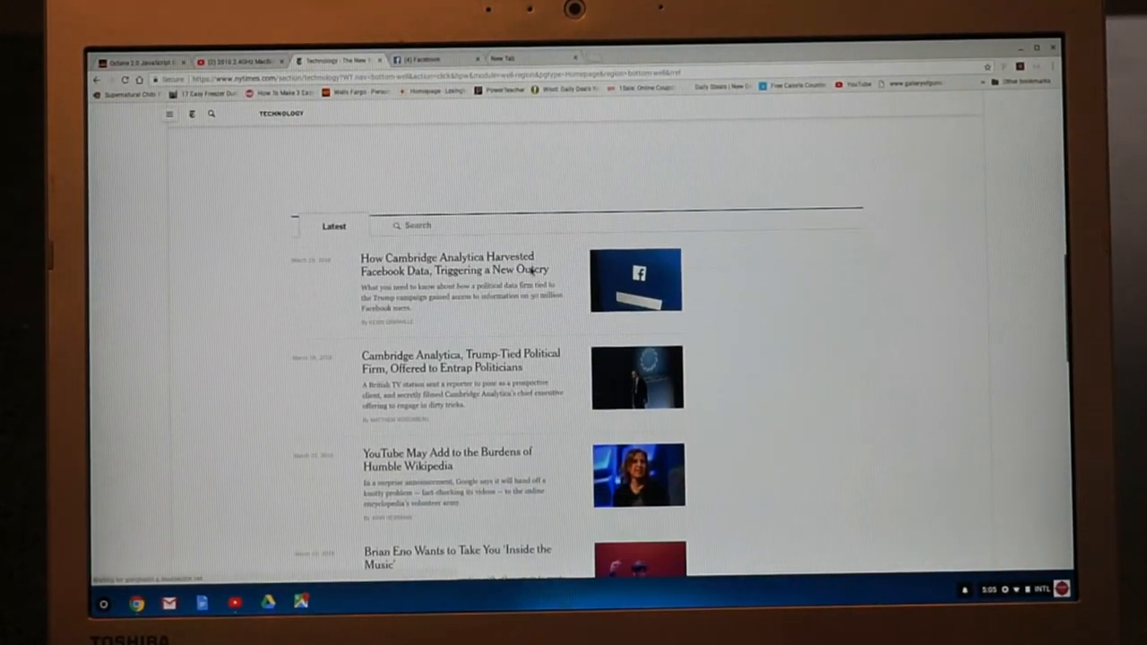
scroll(down, 3)
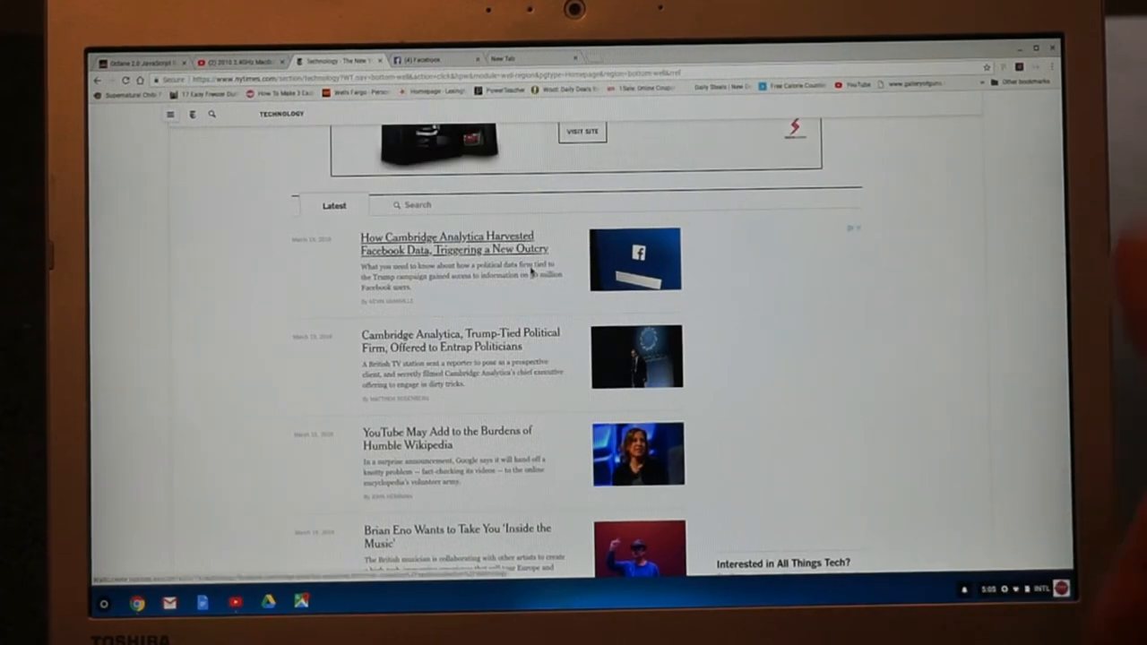
scroll(down, 3)
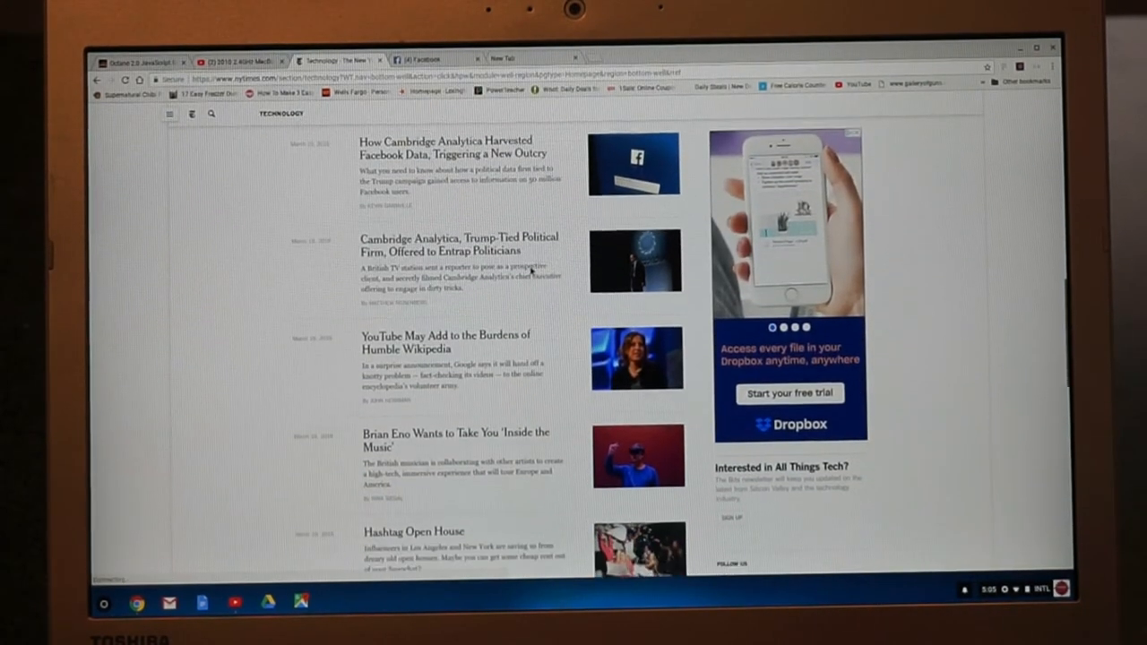
scroll(down, 3)
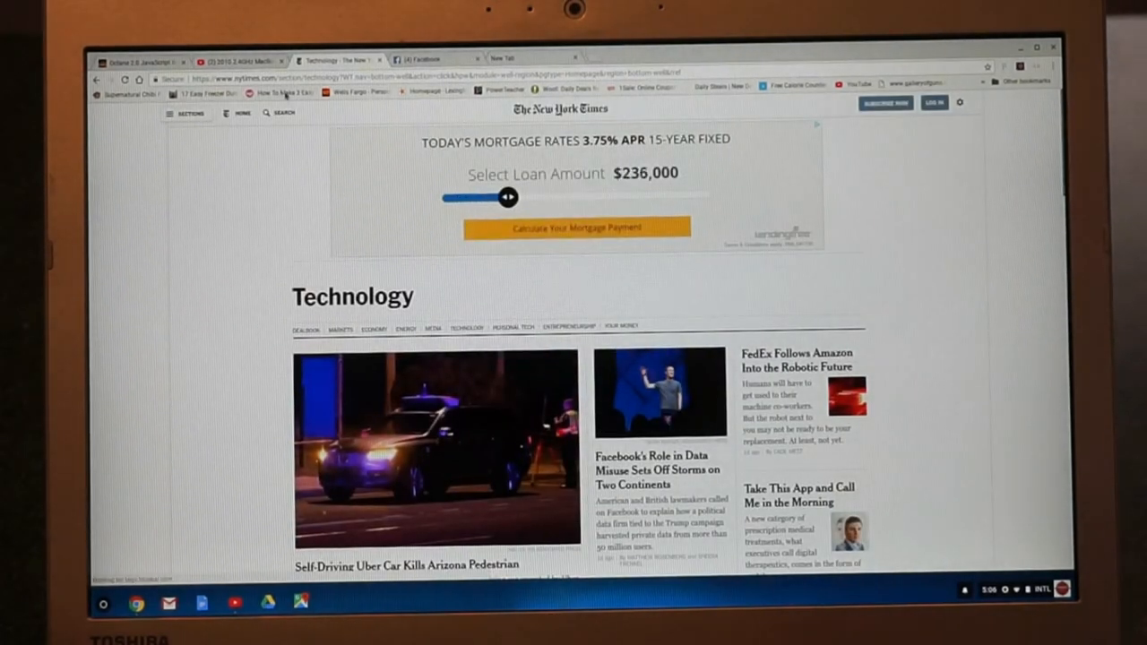
drag(508, 197, 504, 197)
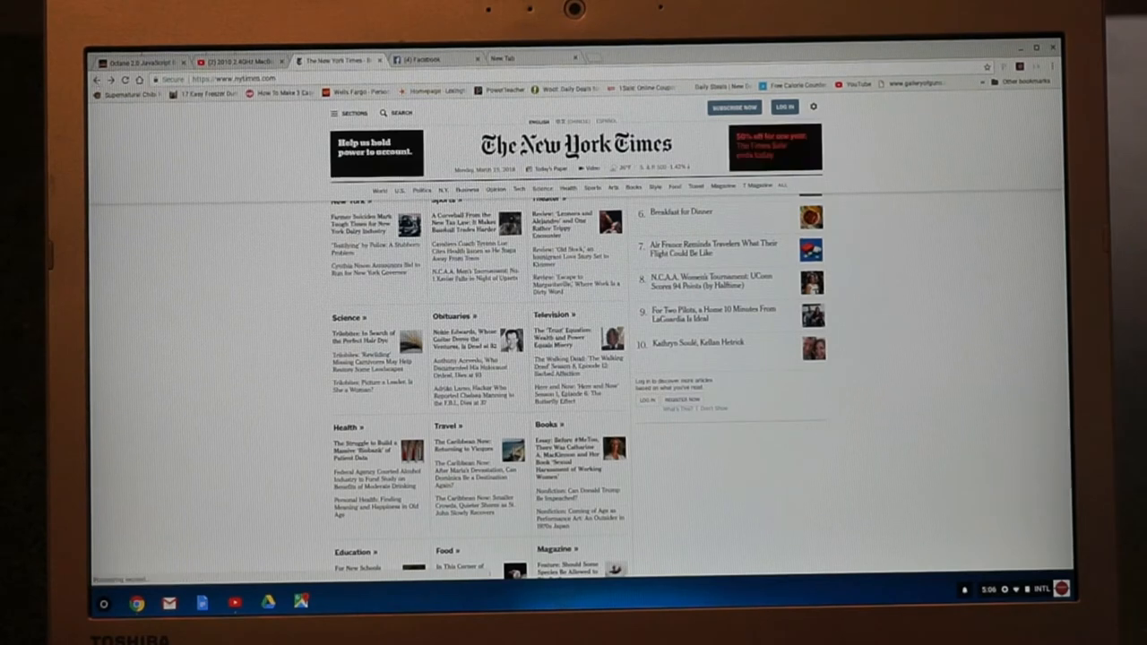
Close the YouTube and New York Times tabs, keeping Octane and the Facebook feed.
click(430, 58)
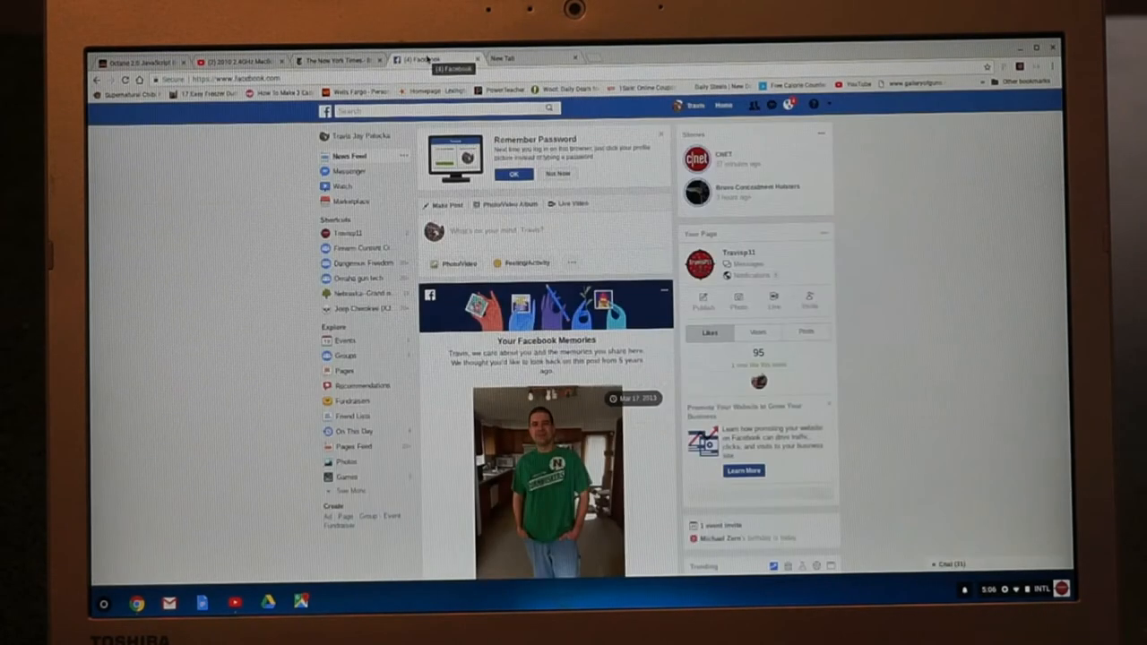
click(350, 60)
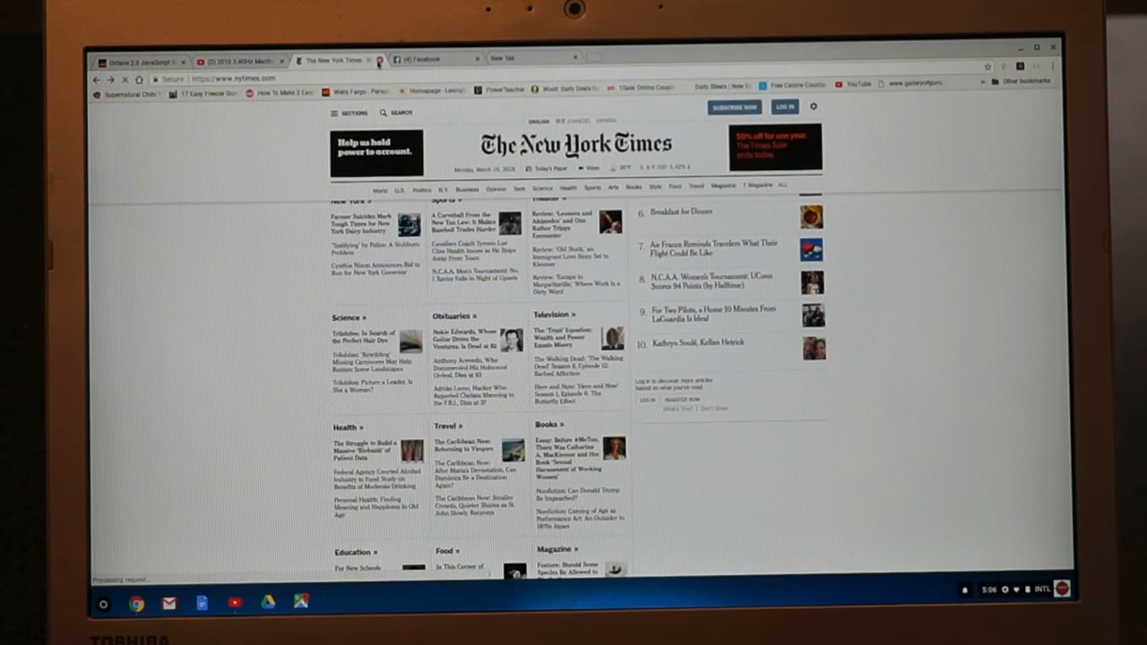
click(417, 60)
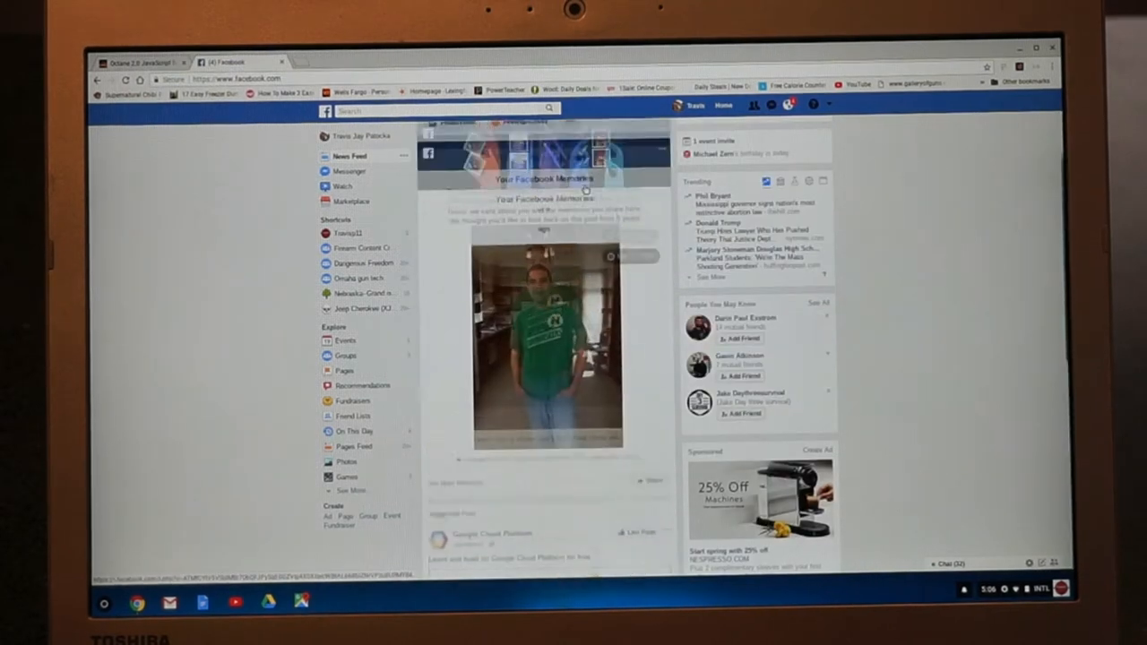
click(345, 232)
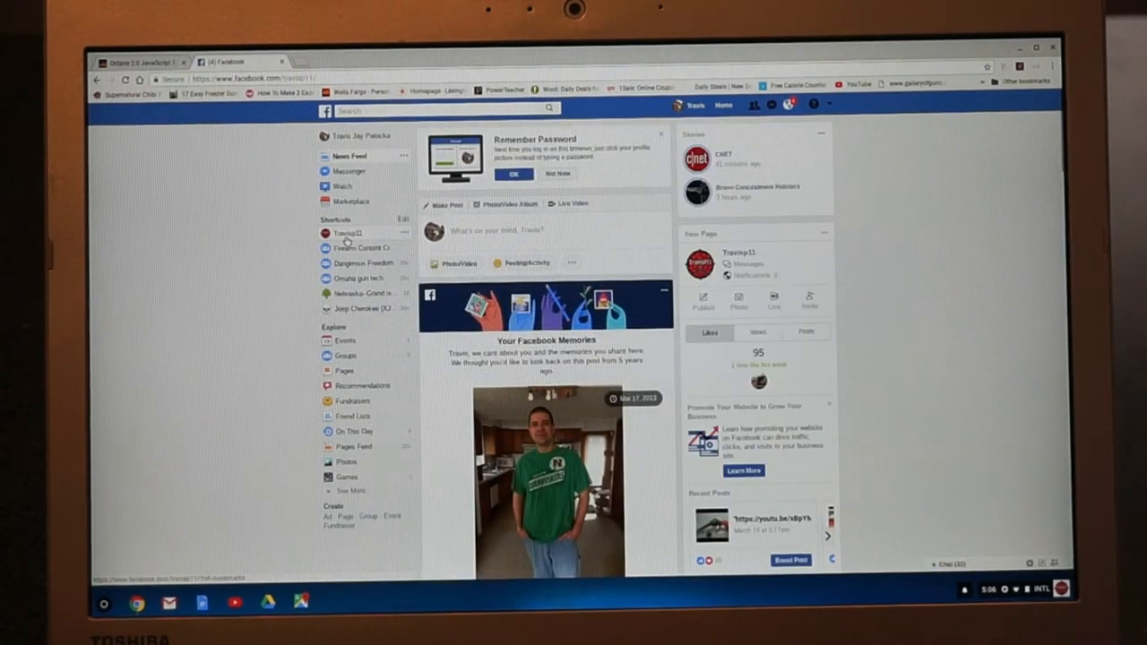